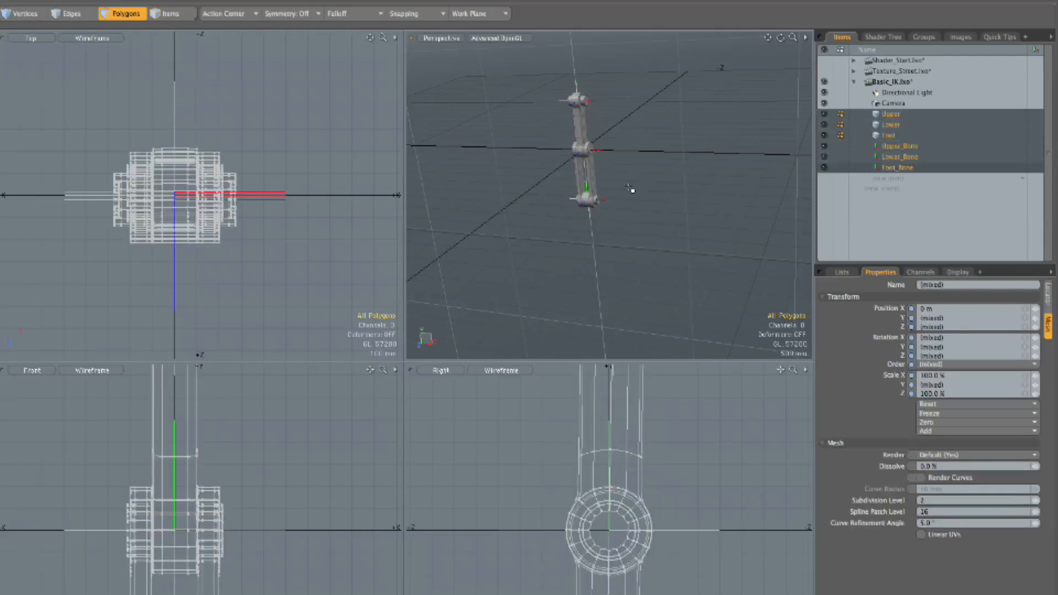
In Items mode, duplicate the leg meshes and bones and move the (2) copy beside the original.
click(171, 13)
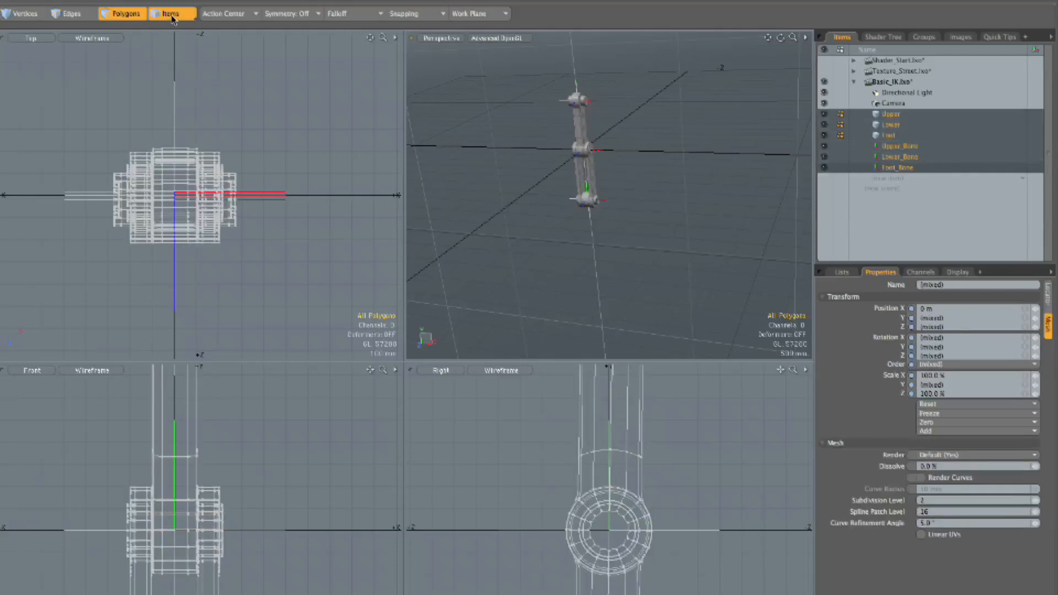
click(174, 13)
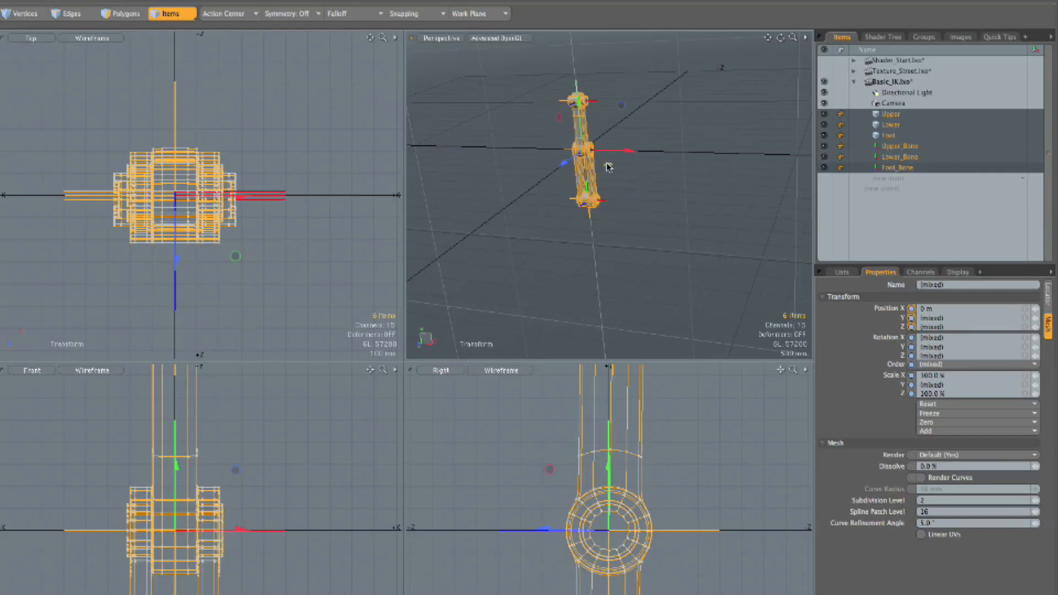
drag(620, 150, 658, 150)
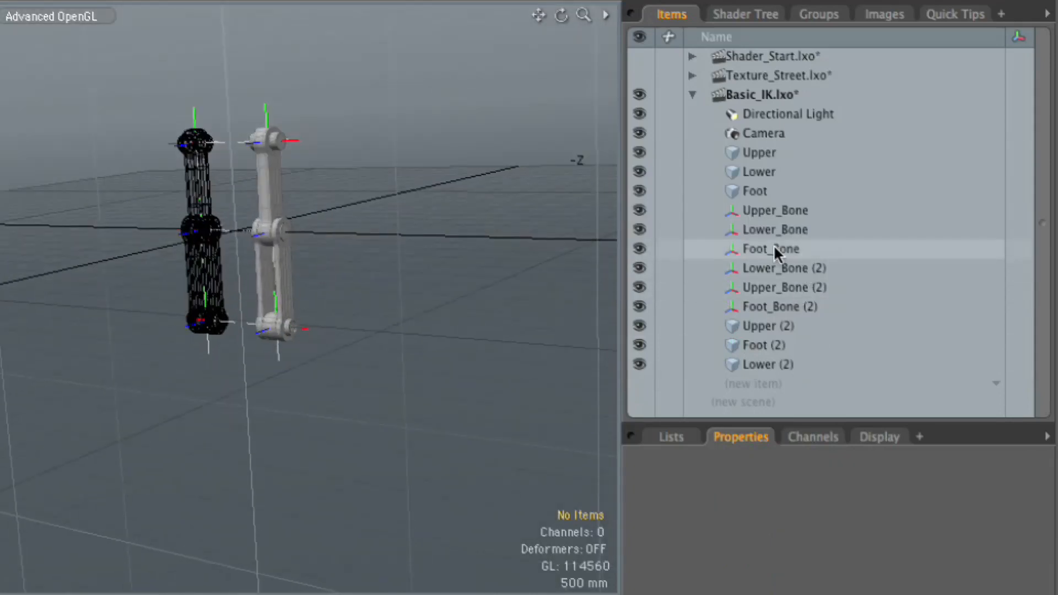
Nest Foot_Bone under Lower_Bone under Upper_Bone, and chain the (2) bones identically.
click(771, 249)
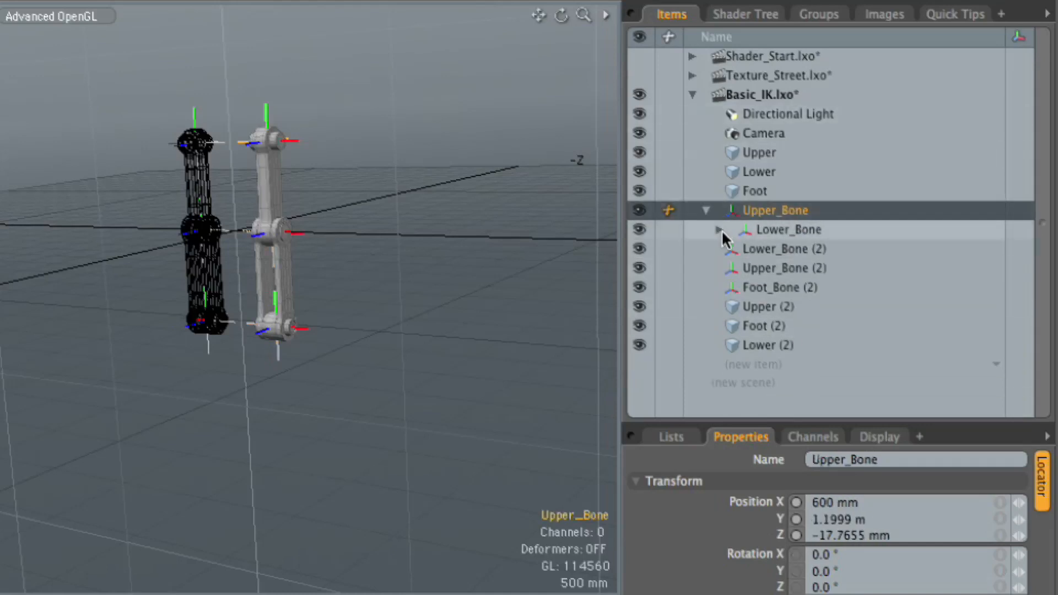
click(718, 229)
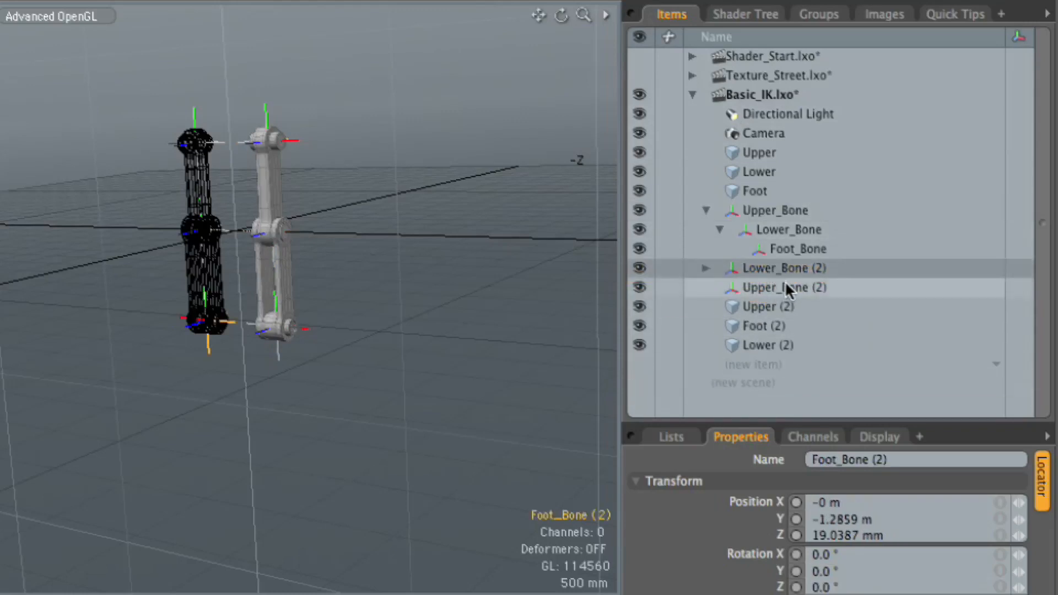
click(706, 268)
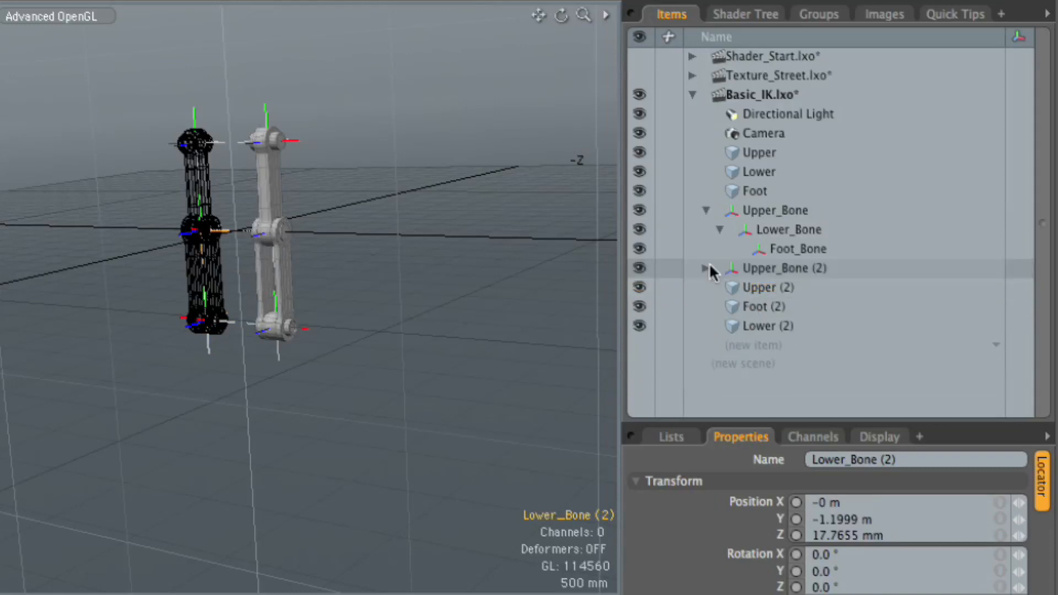
click(705, 268)
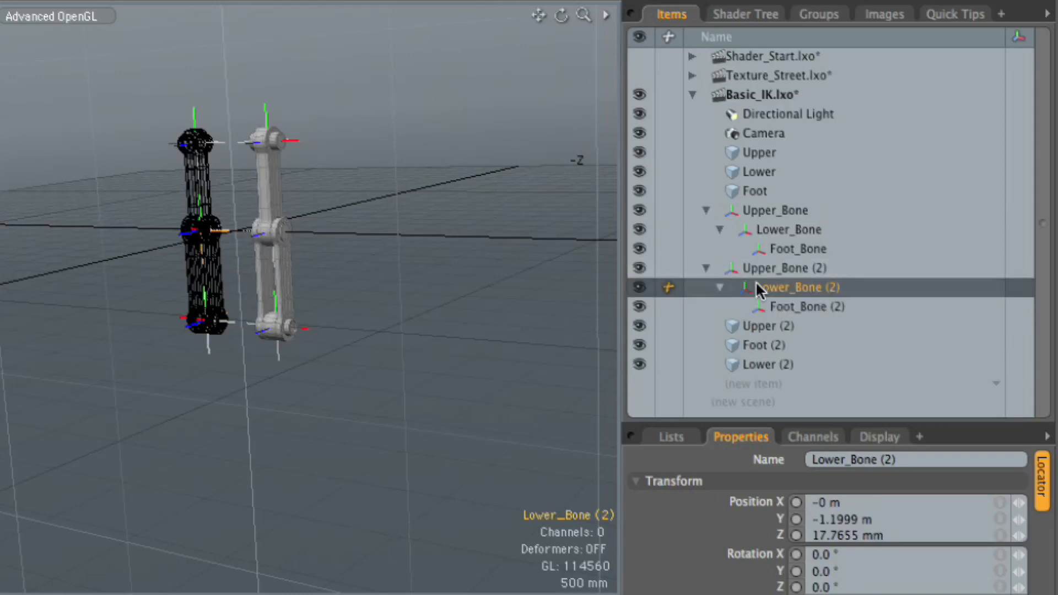
mouse_move(776, 275)
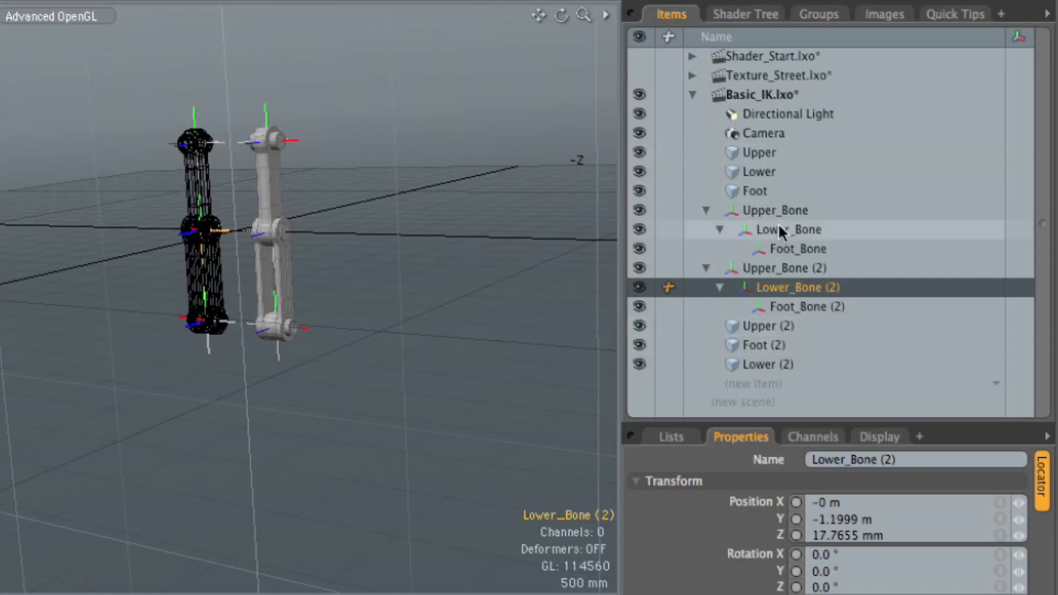
mouse_move(707, 182)
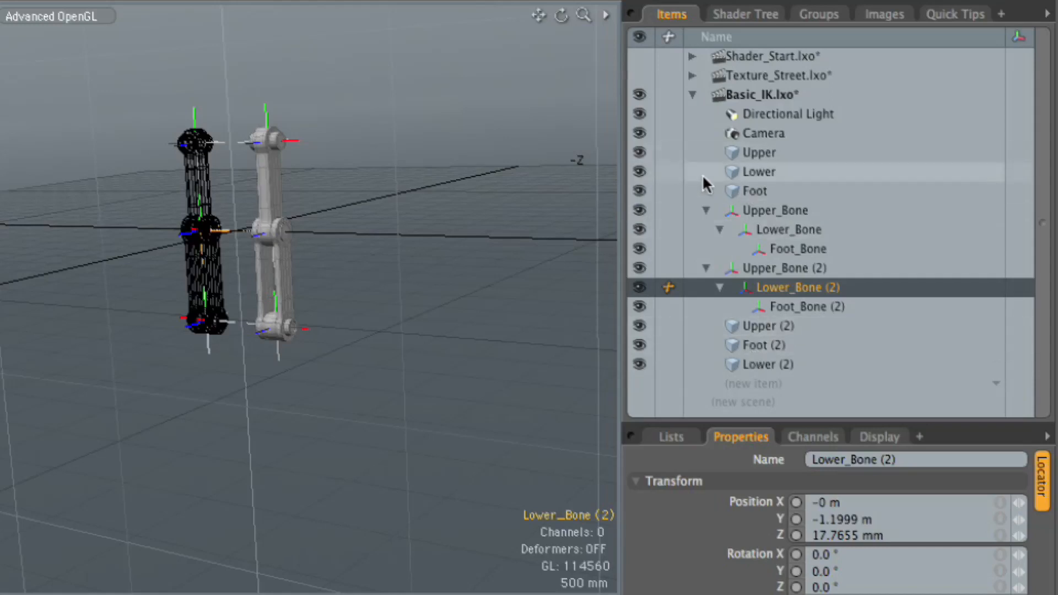
Parent the Upper and Lower meshes and their (2) copies under their matching bone locators.
click(756, 192)
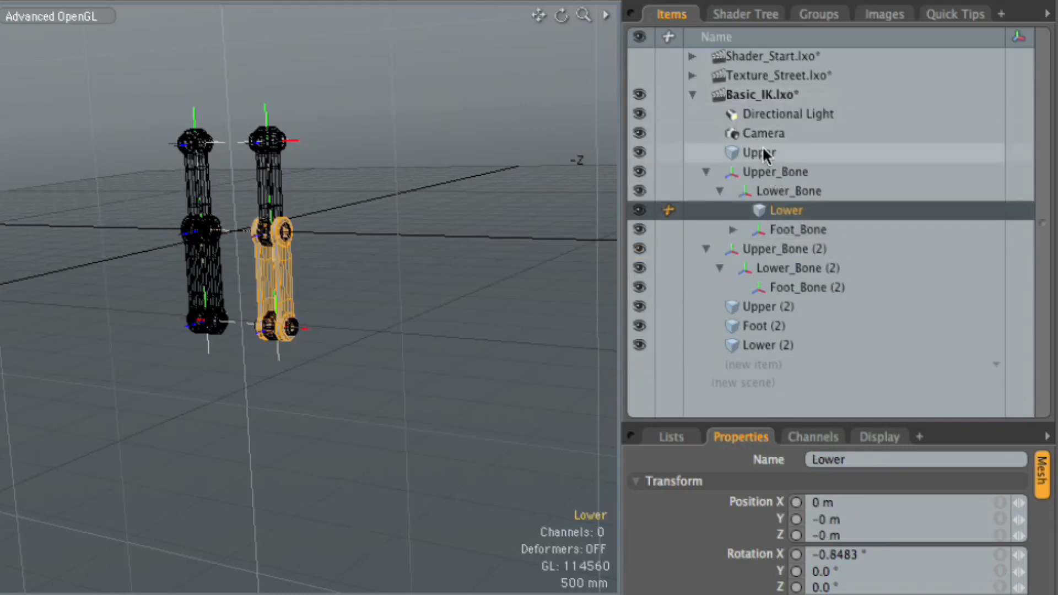
click(758, 152)
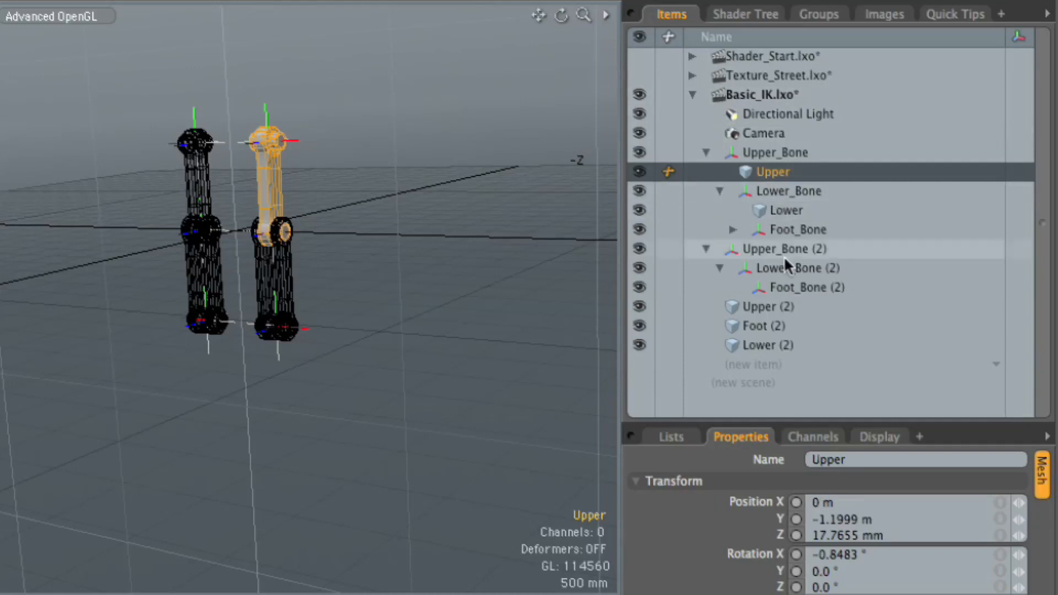
mouse_move(767, 311)
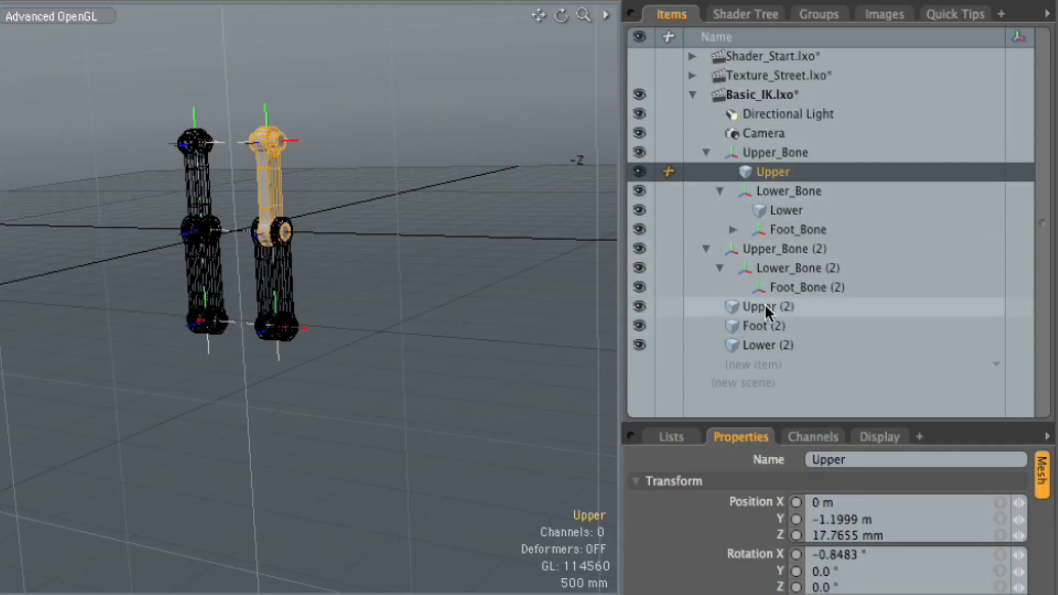
click(767, 306)
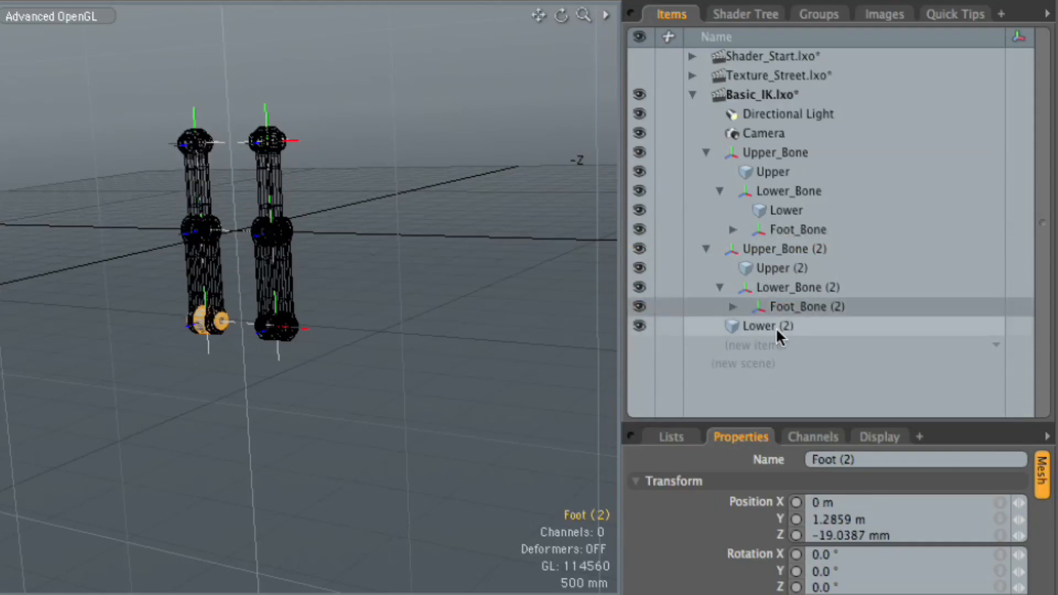
click(760, 326)
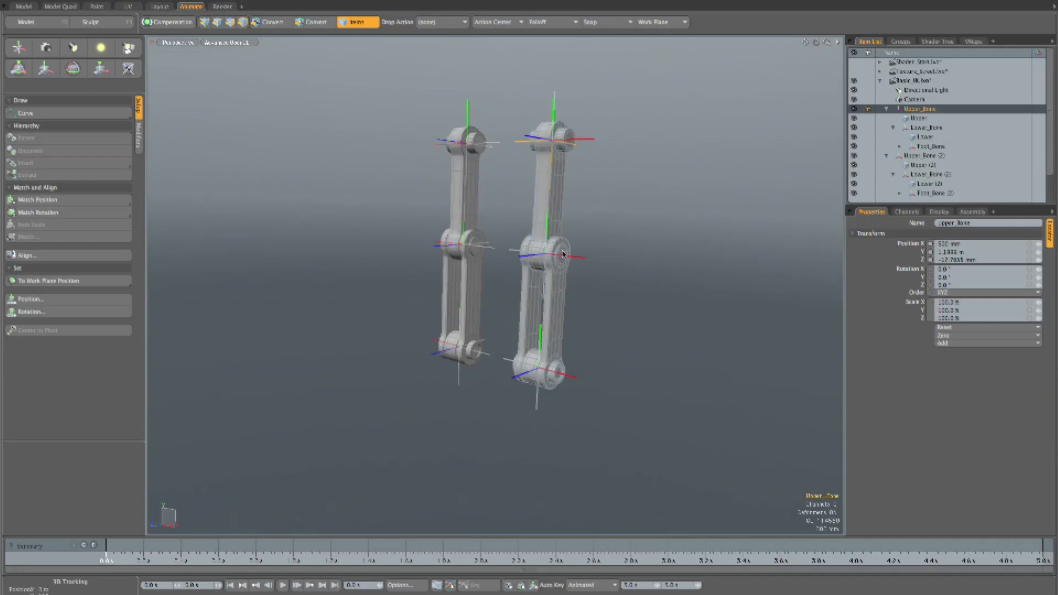
Show the Setup layout's Modifiers tools with constraints and inverse kinematics.
click(927, 128)
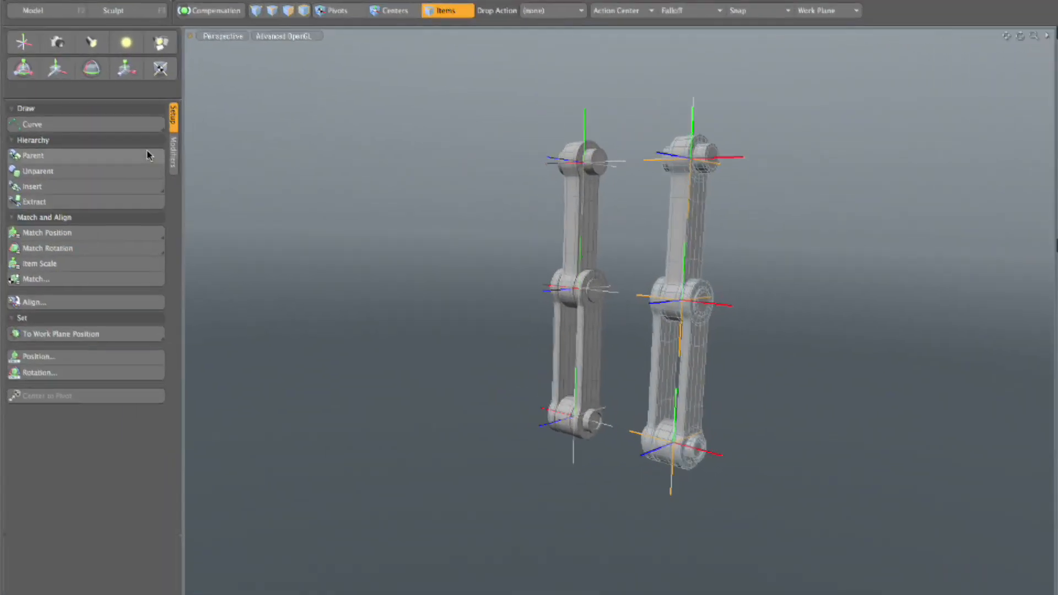
click(173, 157)
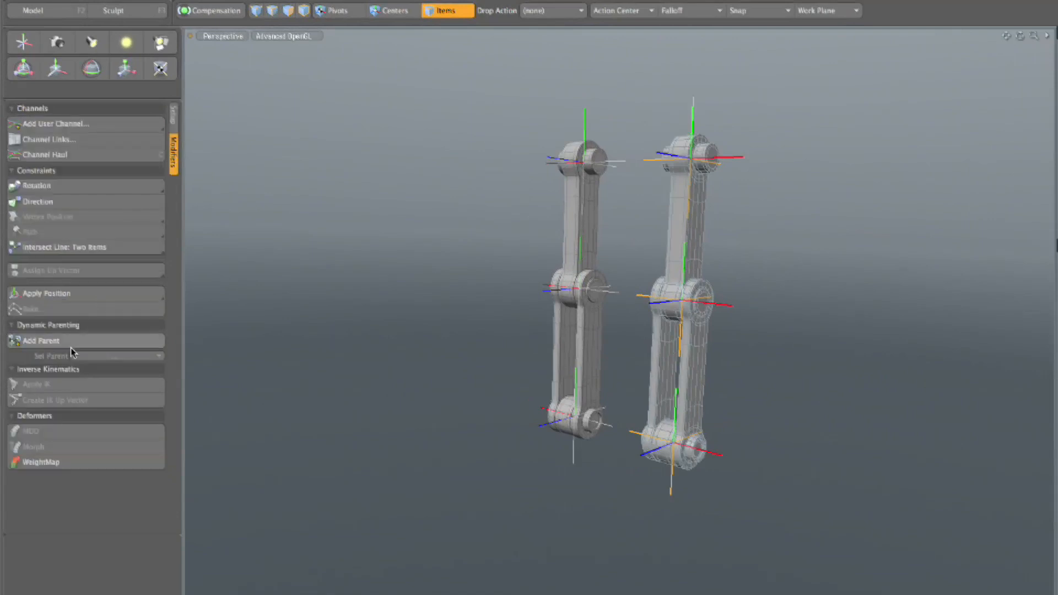